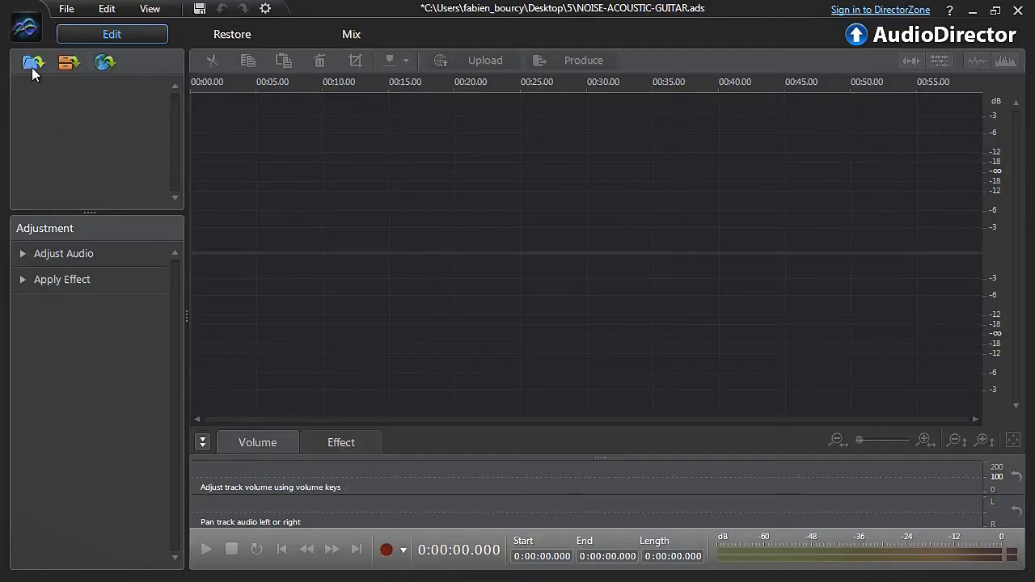
Import the acoustic guitar clip and switch to the Restore room.
left_click(32, 63)
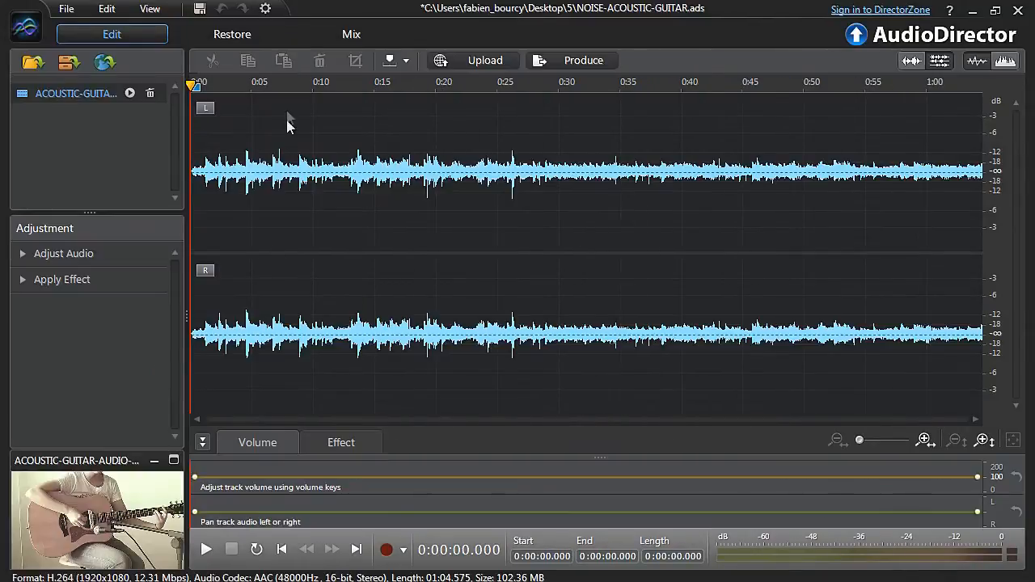
left_click(232, 34)
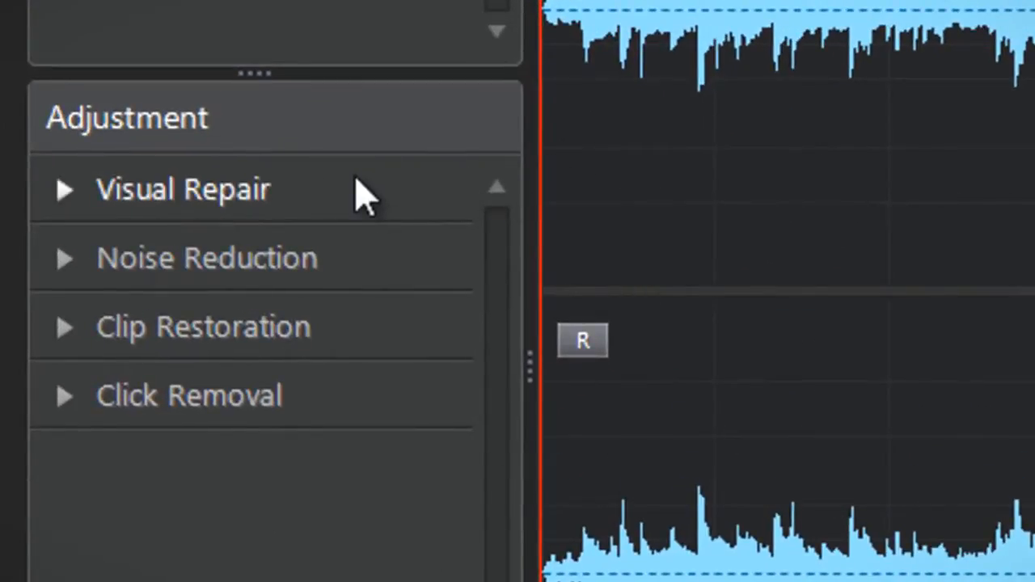
mouse_move(396, 266)
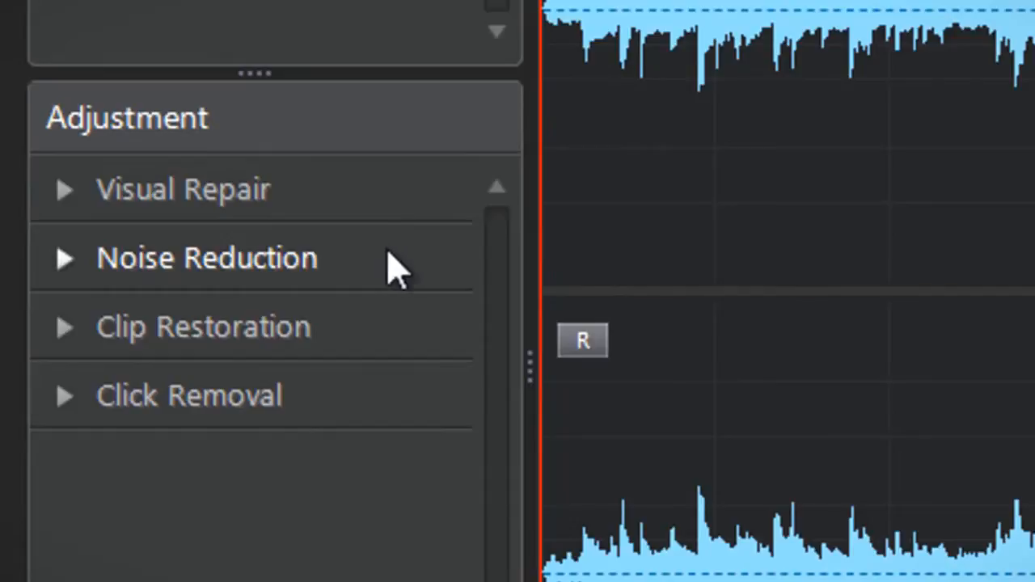
mouse_move(424, 335)
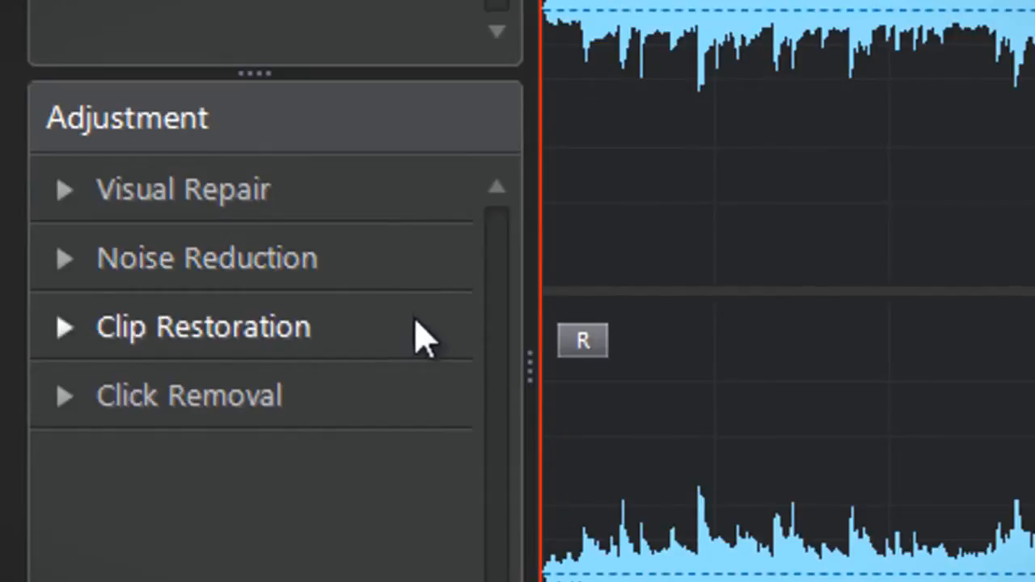
mouse_move(392, 412)
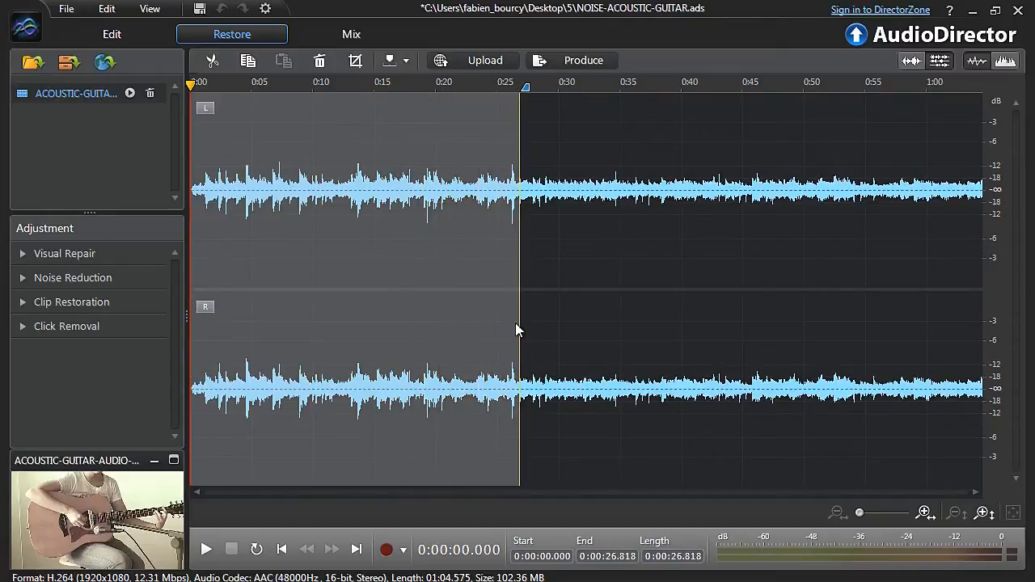
mouse_move(294, 255)
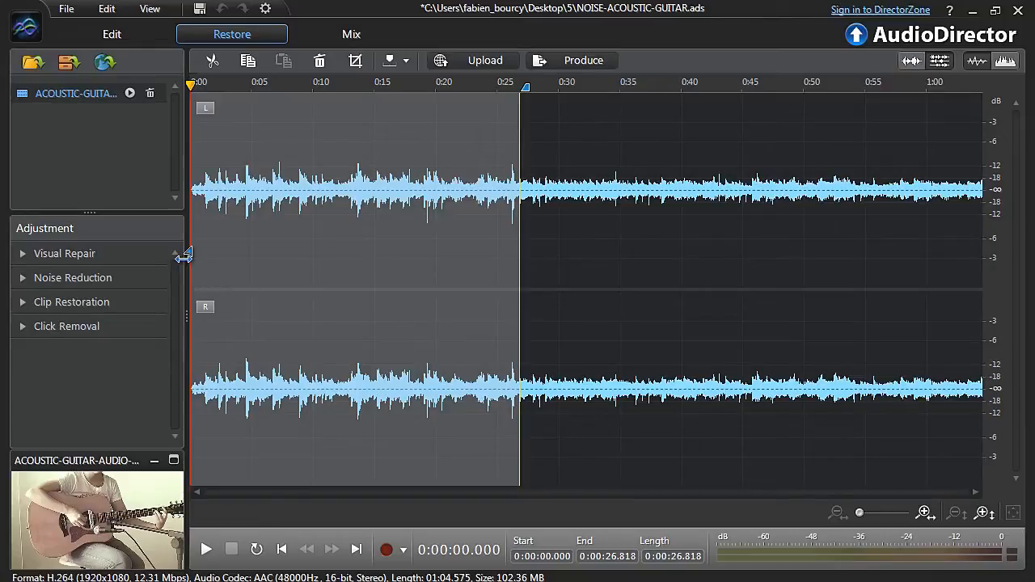
mouse_move(467, 278)
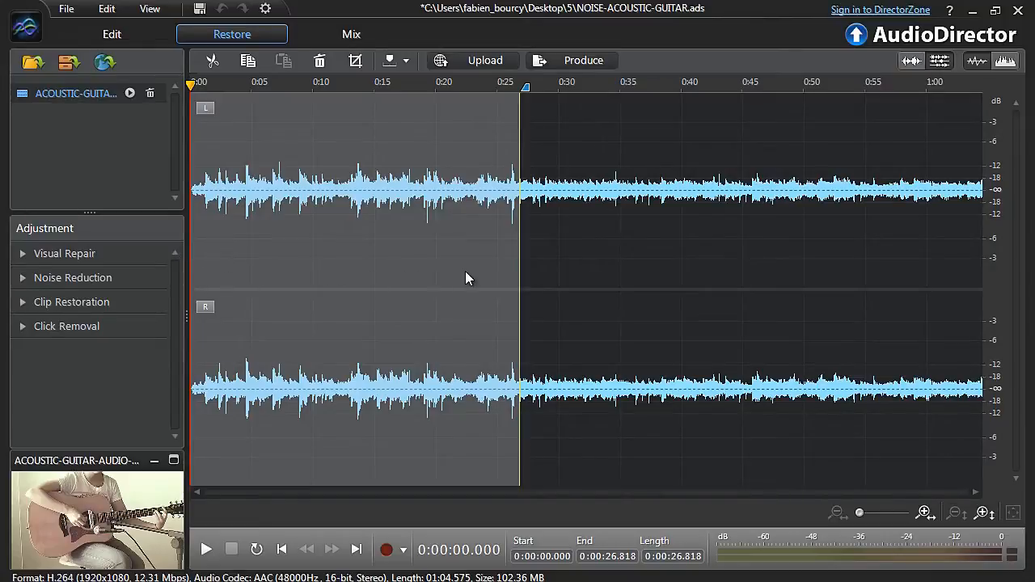
mouse_move(456, 263)
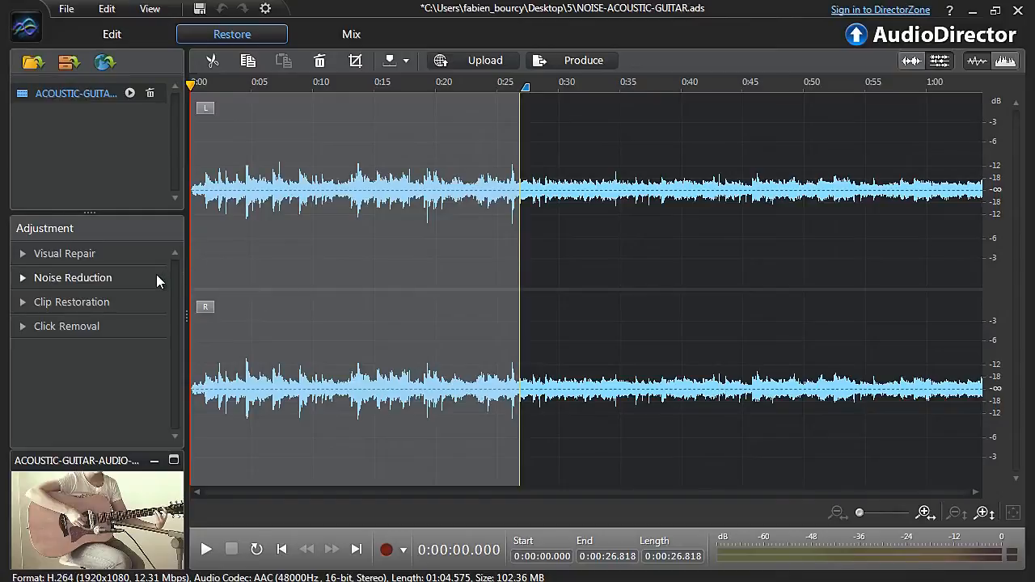
Analyze a noise profile from the selected range in Noise Reduction.
left_click(72, 278)
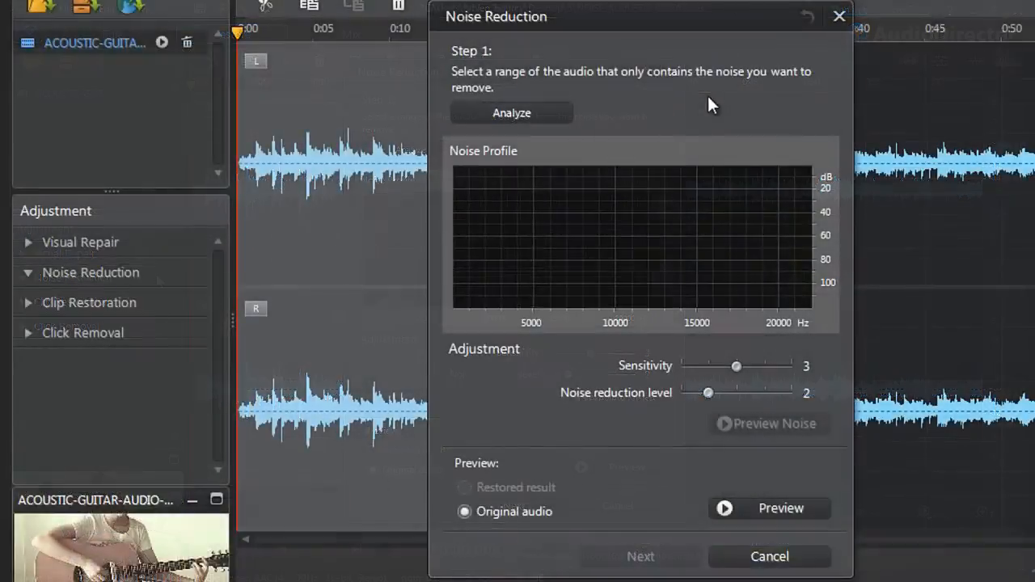
mouse_move(647, 94)
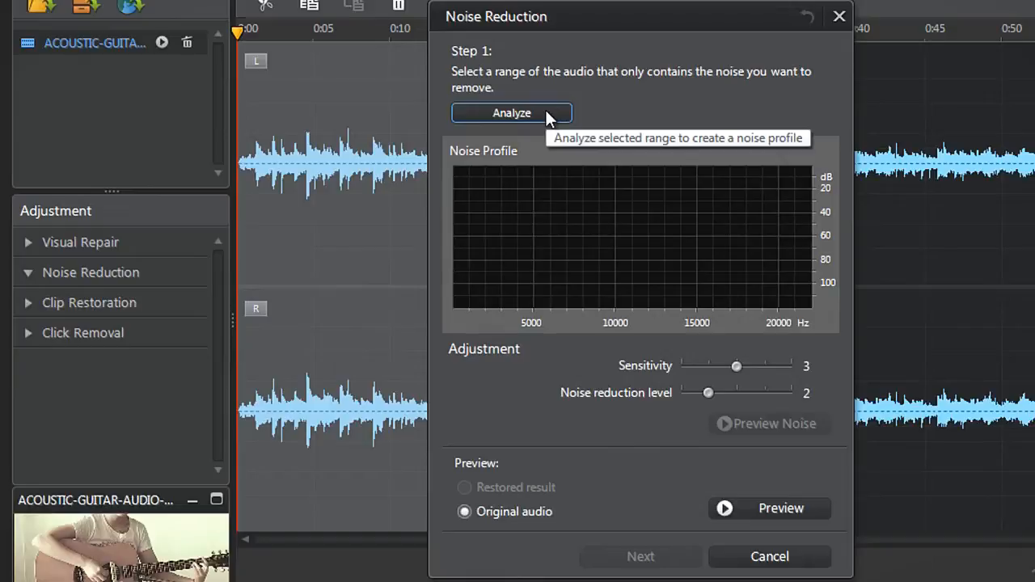
left_click(511, 113)
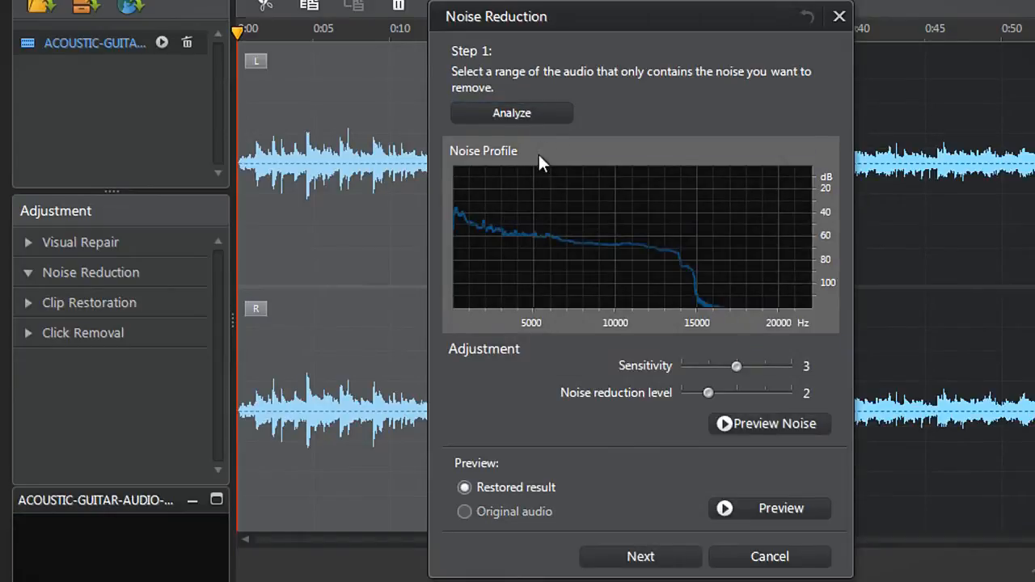
mouse_move(493, 233)
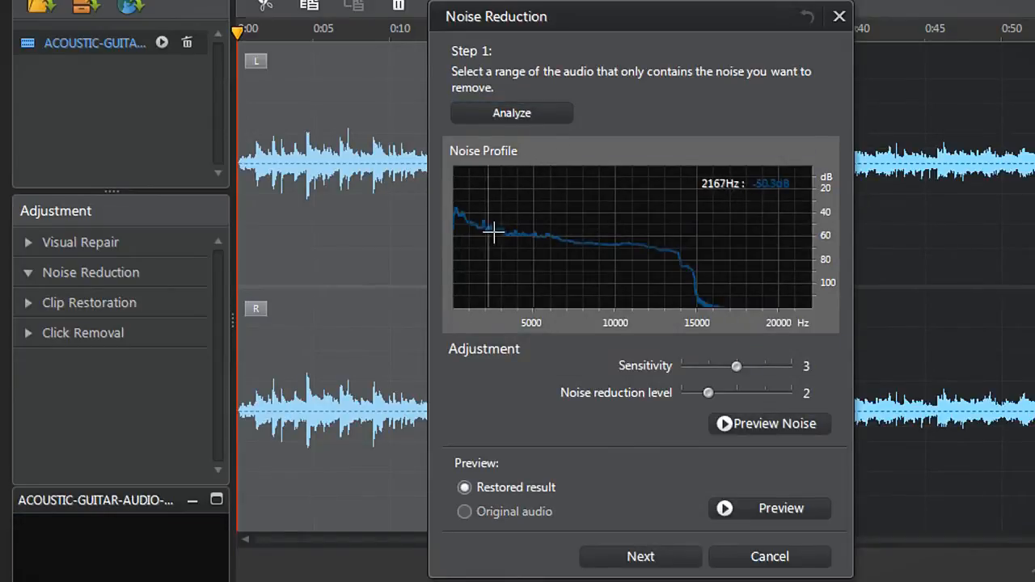
mouse_move(713, 295)
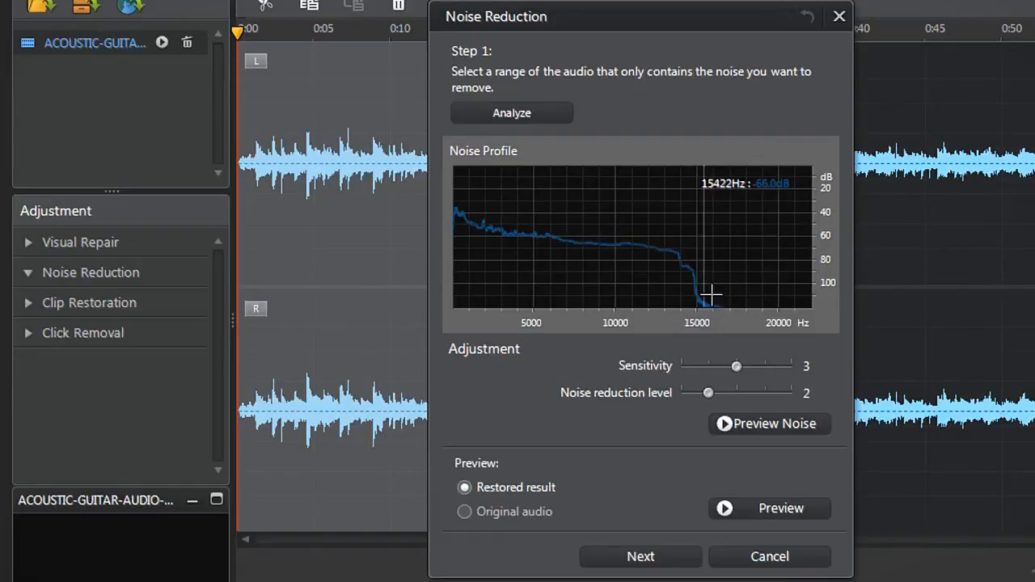
mouse_move(718, 299)
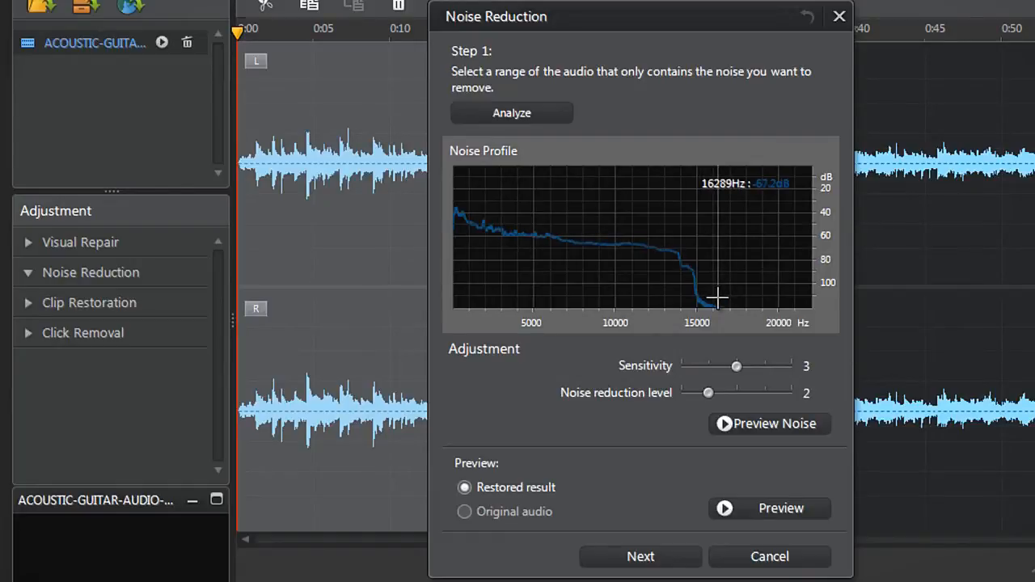
mouse_move(653, 349)
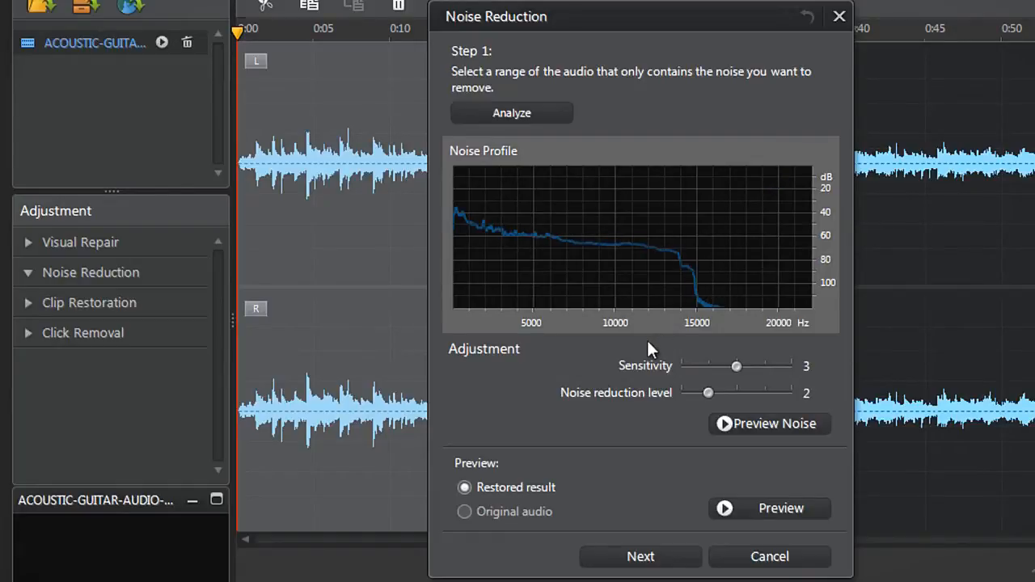
mouse_move(631, 407)
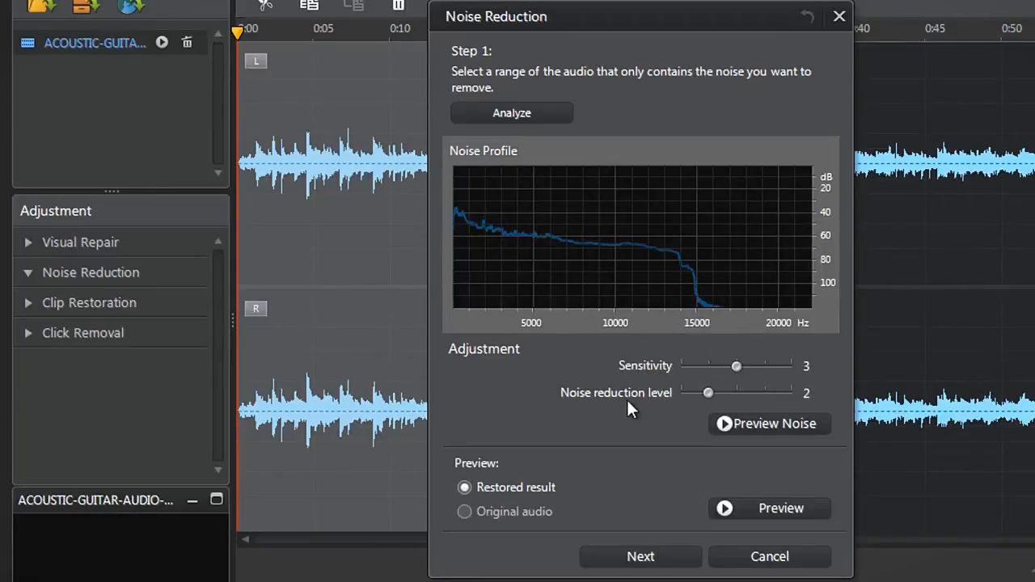
mouse_move(735, 366)
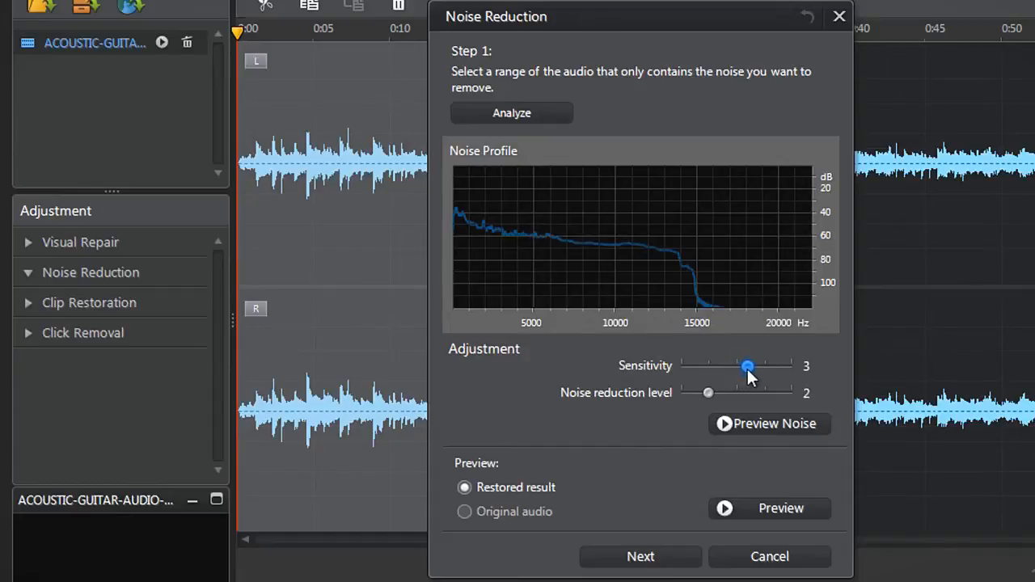
Set Sensitivity to 4 and Noise reduction level to 3.
left_click_drag(747, 366, 764, 366)
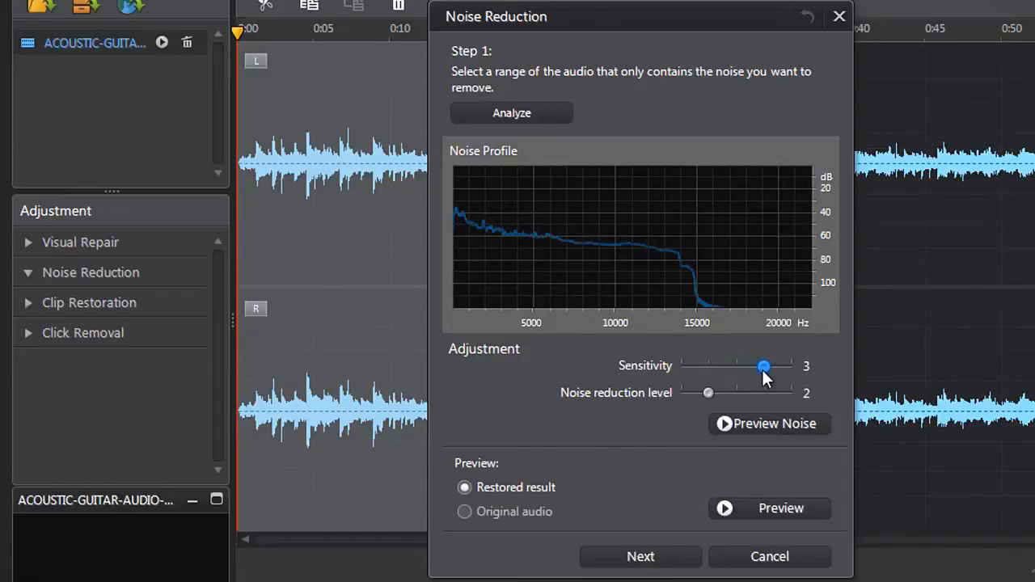
left_click_drag(763, 366, 766, 366)
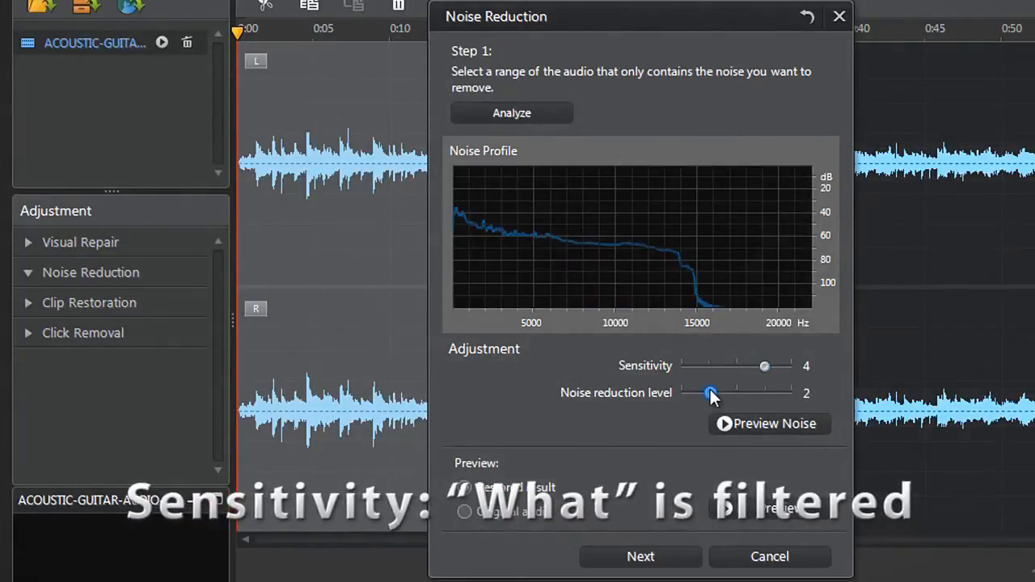
left_click_drag(710, 393, 741, 393)
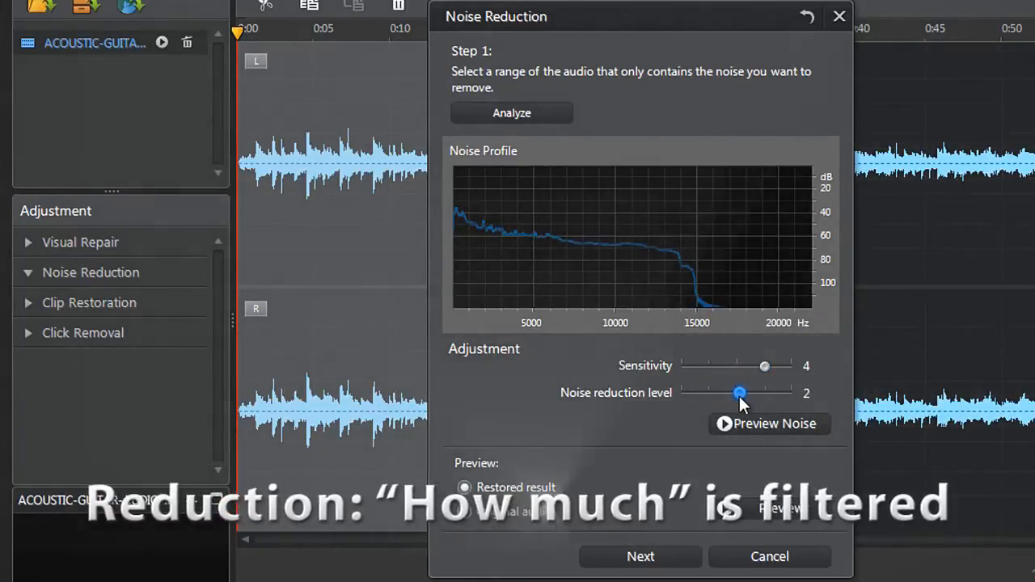
left_click_drag(739, 393, 736, 393)
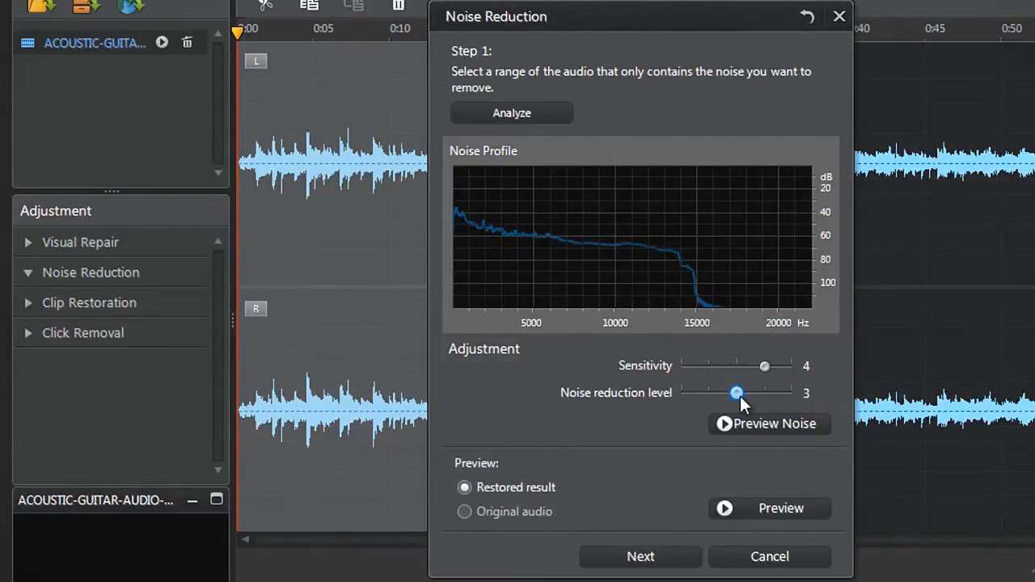
mouse_move(655, 443)
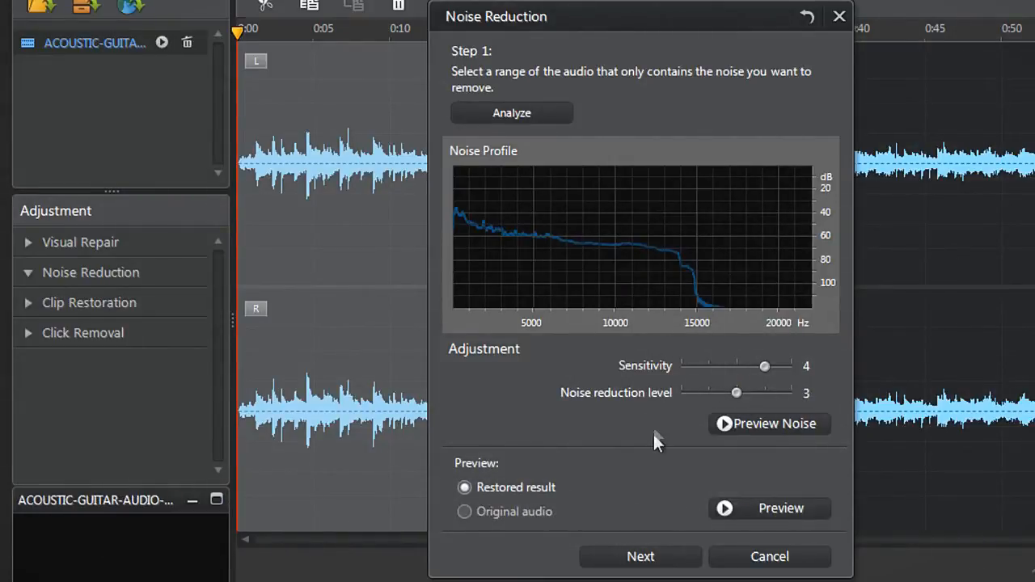
Preview the restored result against the original audio, stop playback and advance to step 2.
left_click(770, 508)
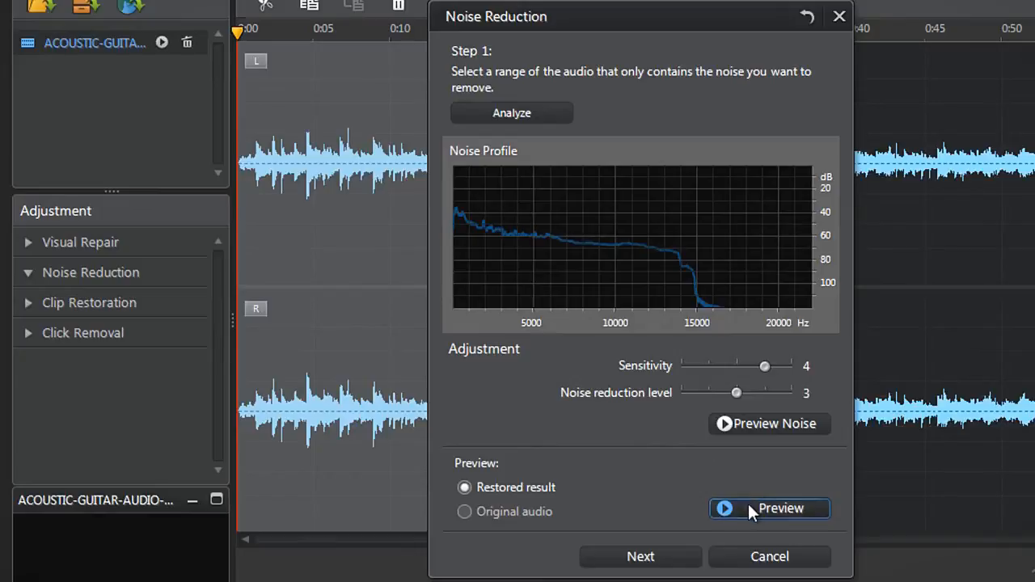
left_click(770, 508)
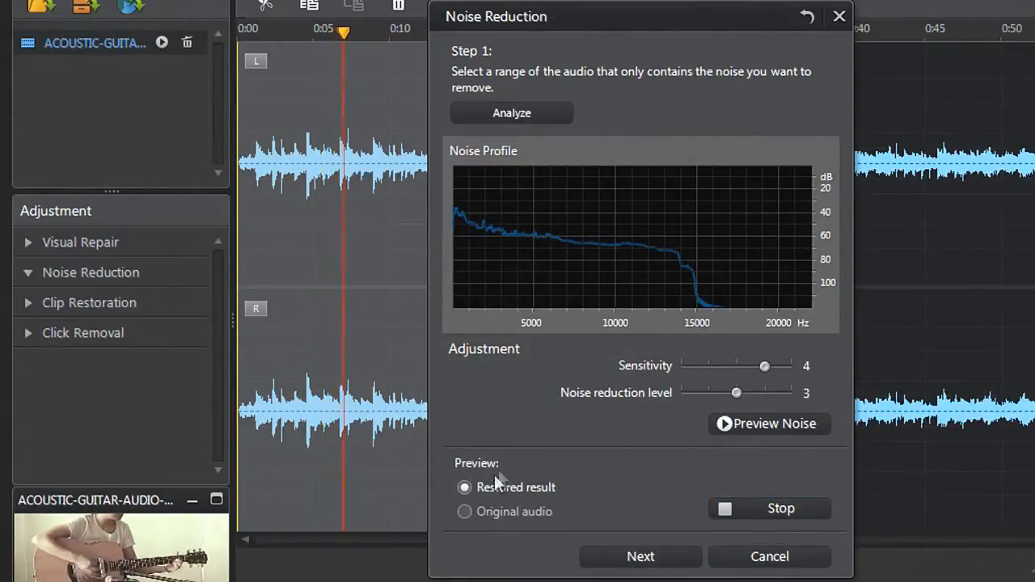
left_click(464, 511)
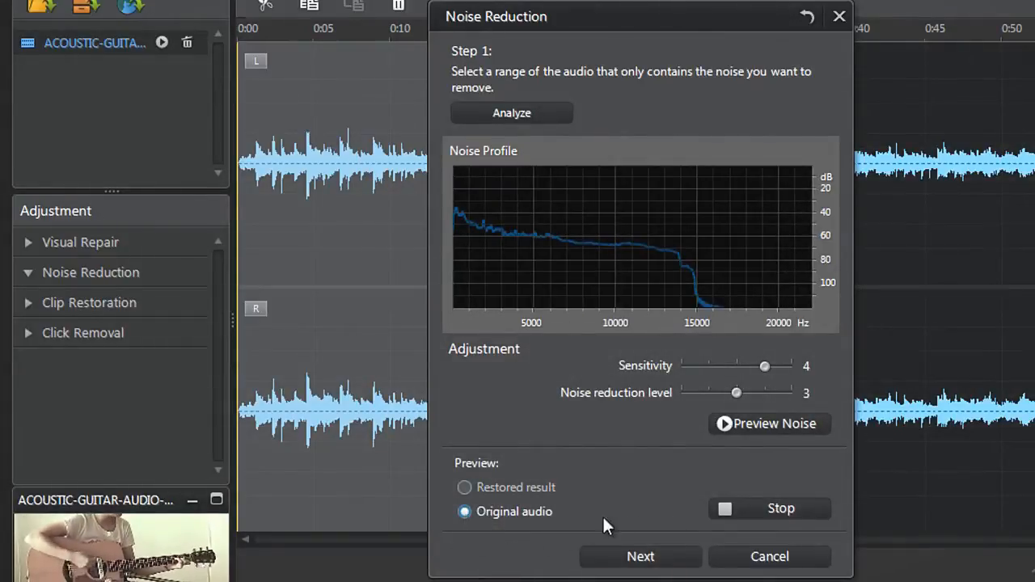
left_click(780, 508)
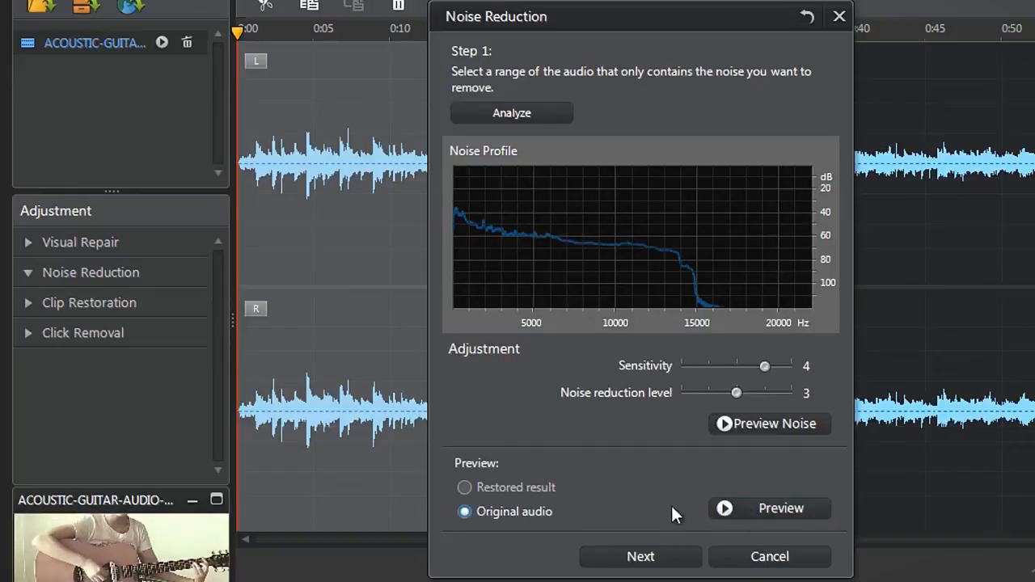
left_click(640, 557)
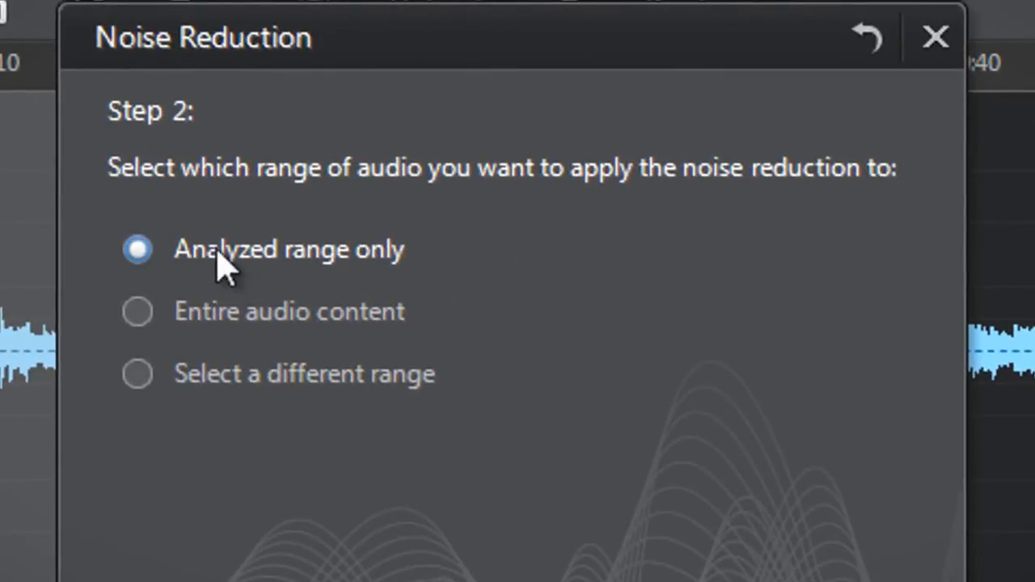
Keep 'Analyzed range only' as the area to process.
left_click(138, 311)
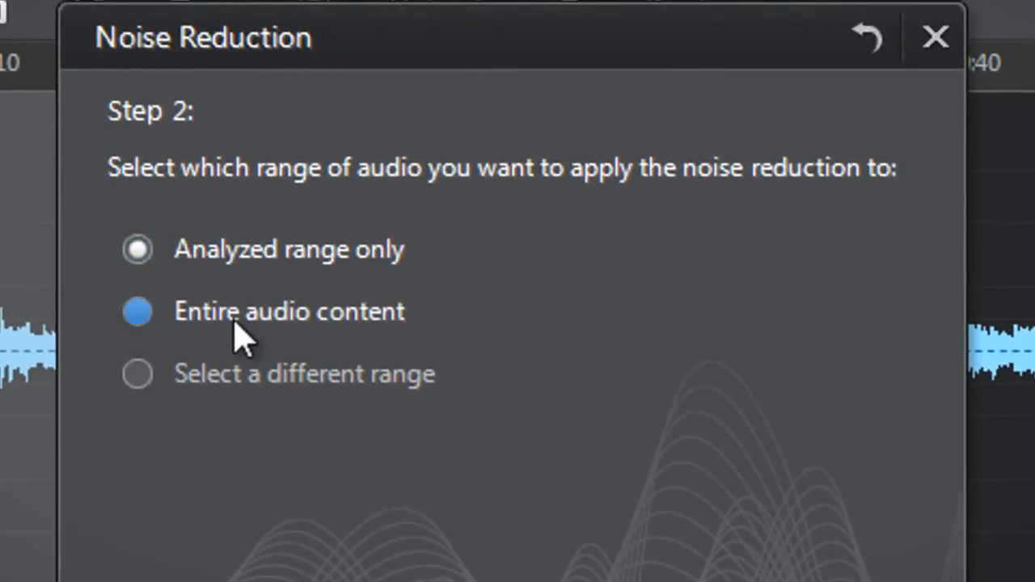
left_click(137, 374)
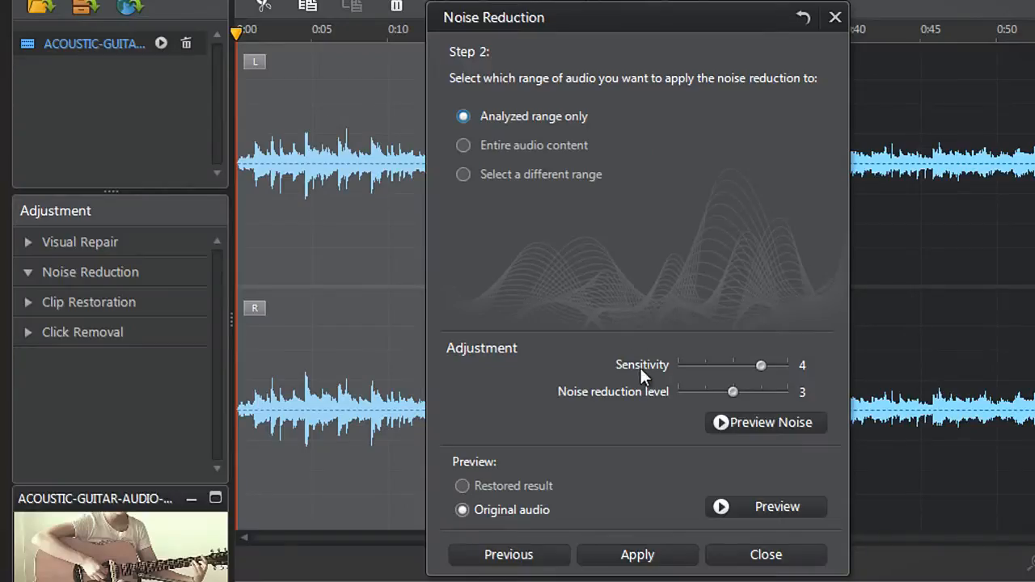
mouse_move(631, 411)
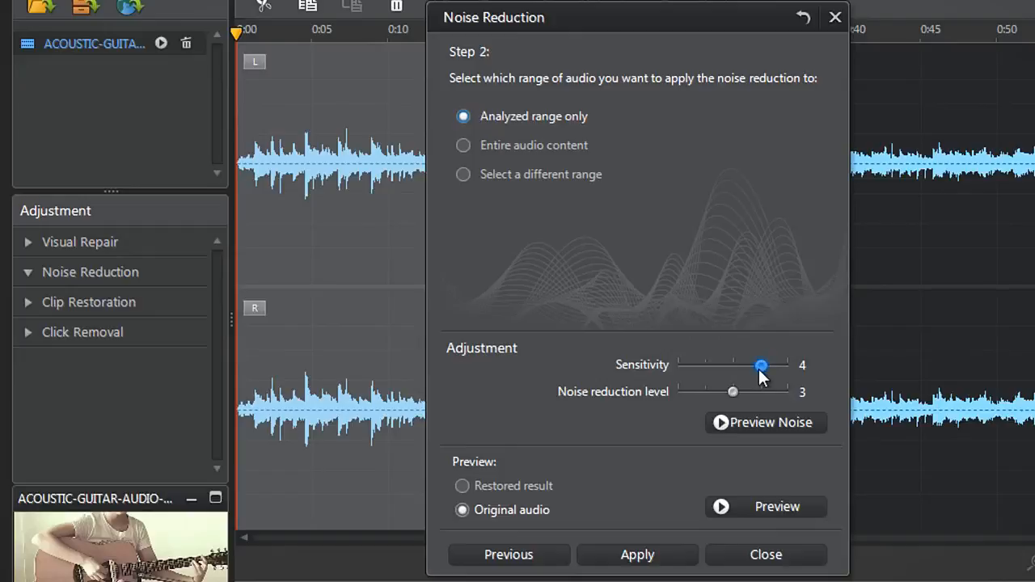
left_click(463, 485)
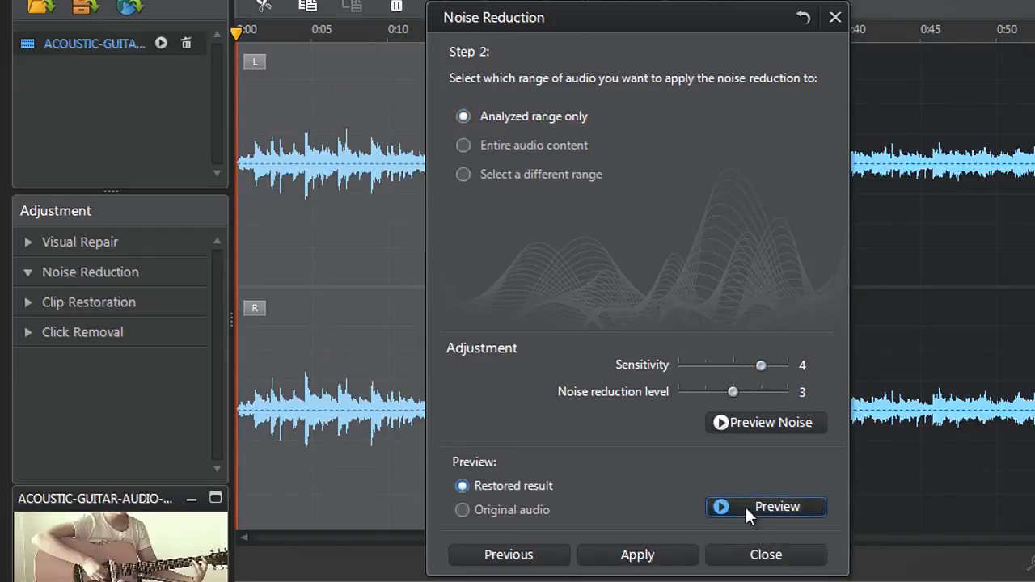
left_click(767, 506)
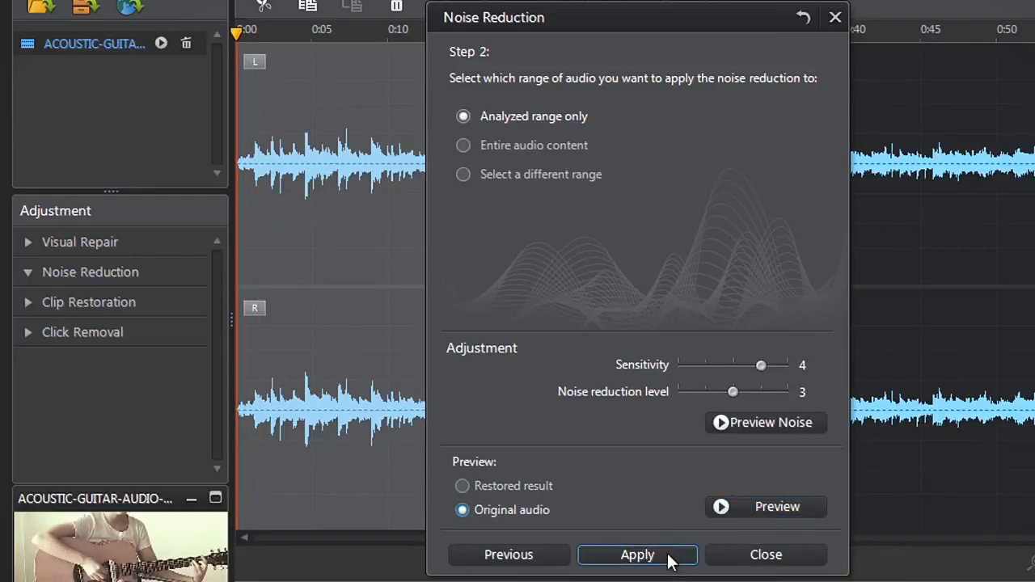
Apply noise reduction to the first 27 seconds and close the dialog.
left_click(637, 555)
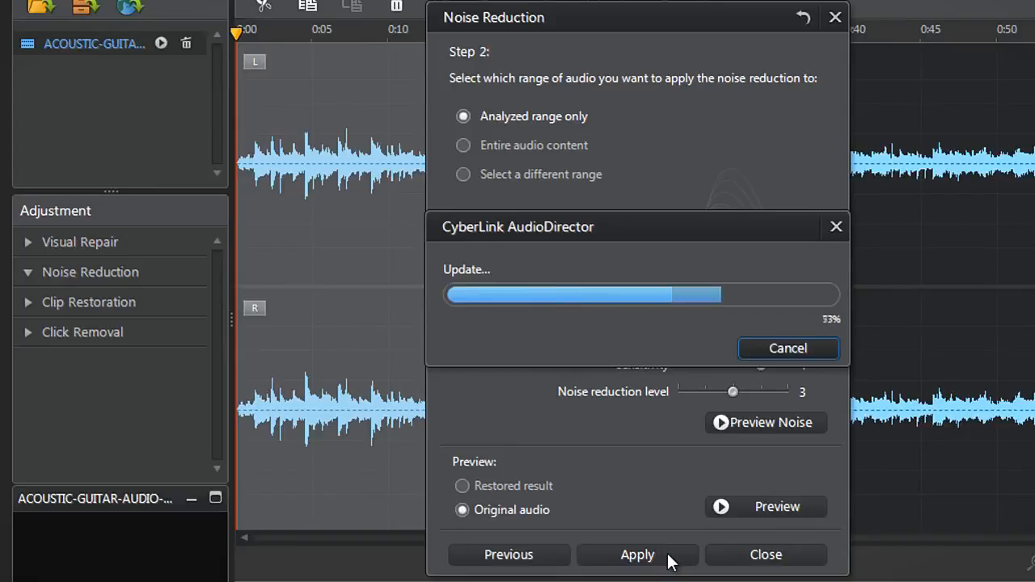
left_click(637, 553)
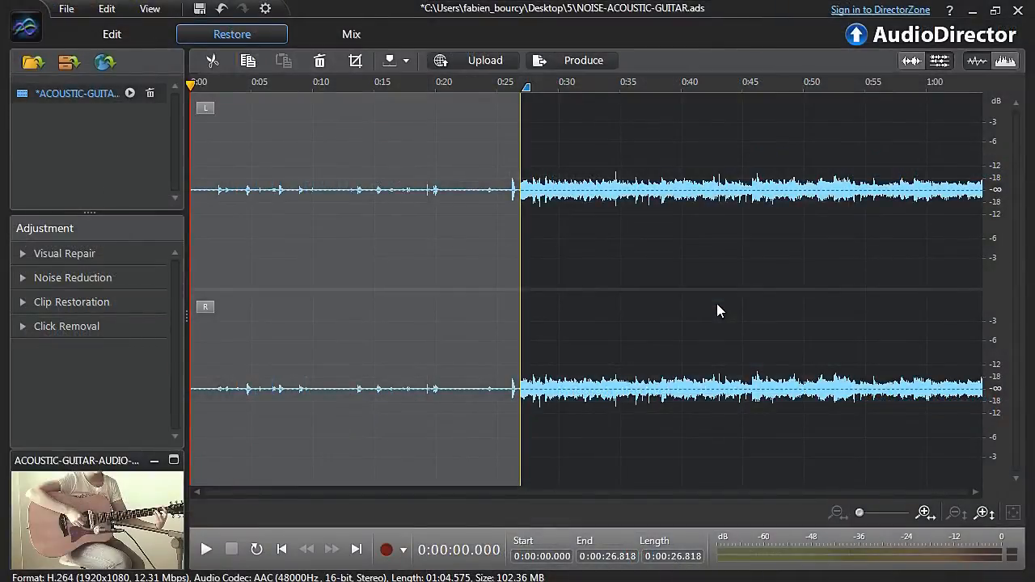